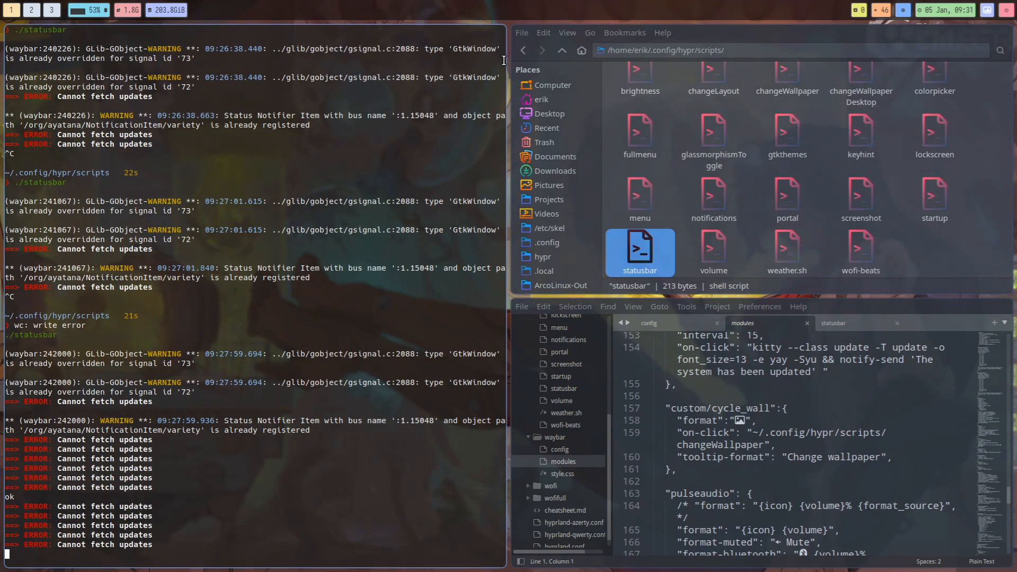
pyautogui.moveTo(358, 26)
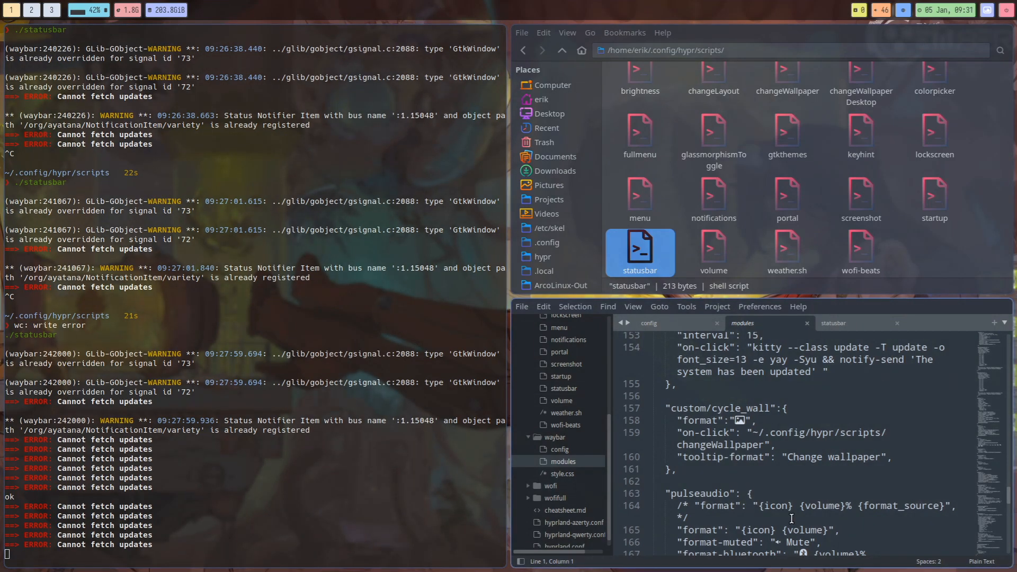
# - Copy the module name custom/cycle_wall from line 157 of the modules file
pyautogui.scroll(-3)
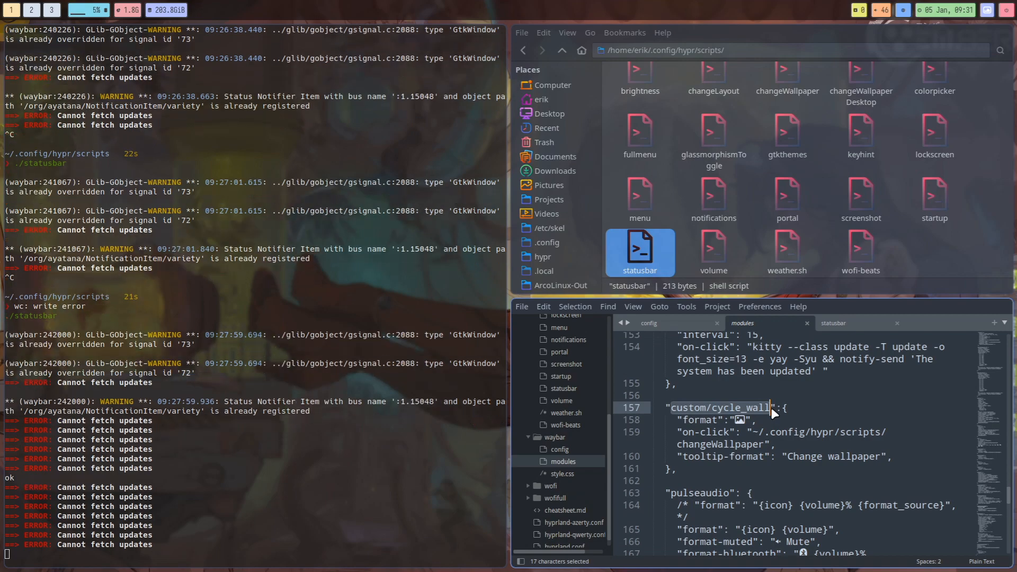
pyautogui.press('ctrl+c')
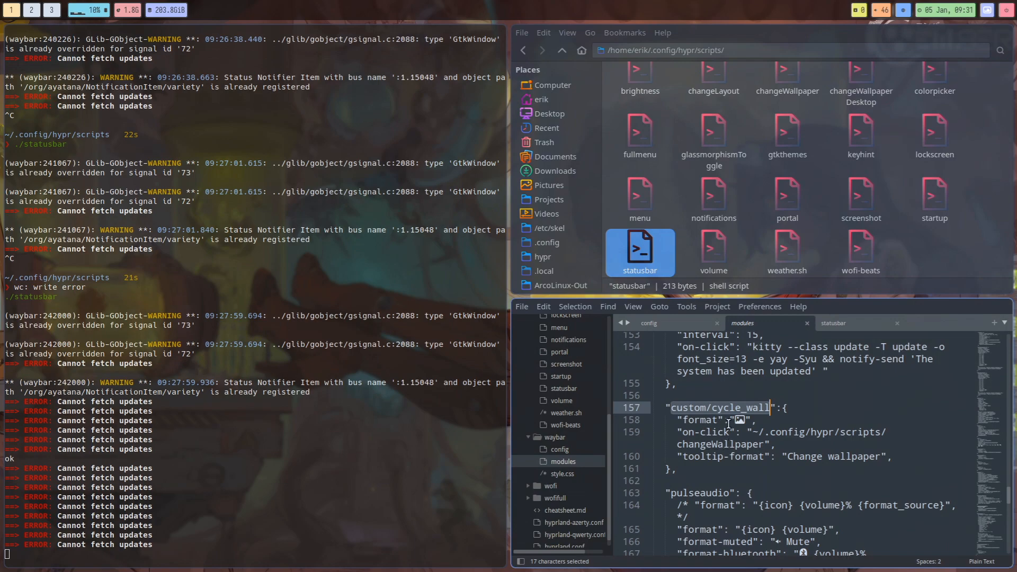
pyautogui.click(674, 395)
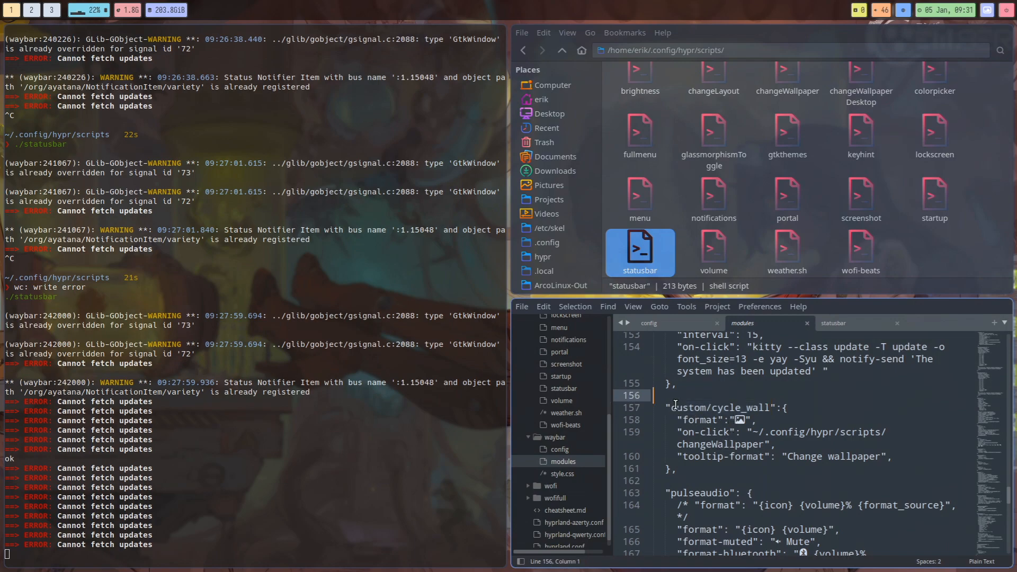
pyautogui.doubleClick(719, 408)
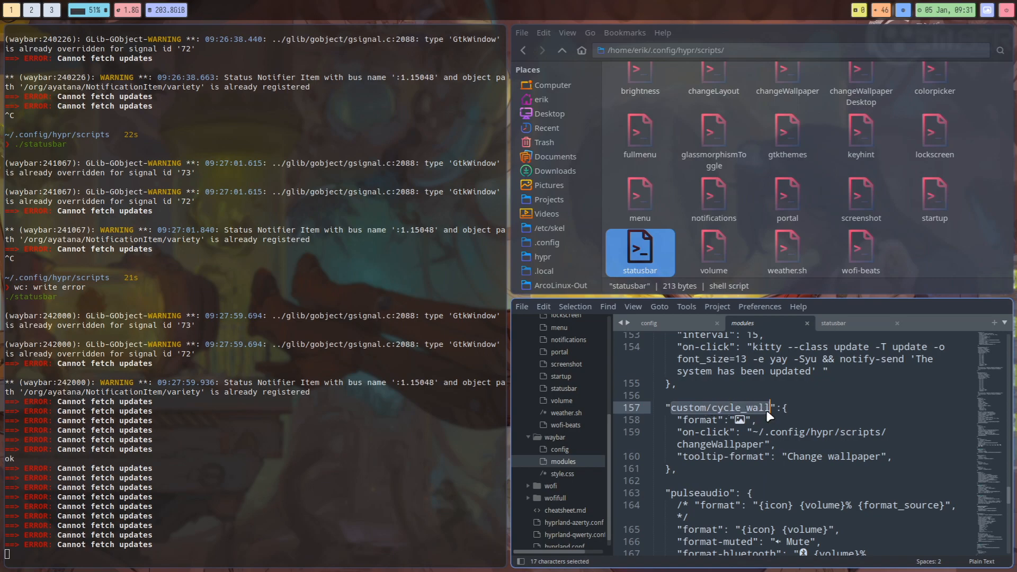
pyautogui.press('ctrl+c')
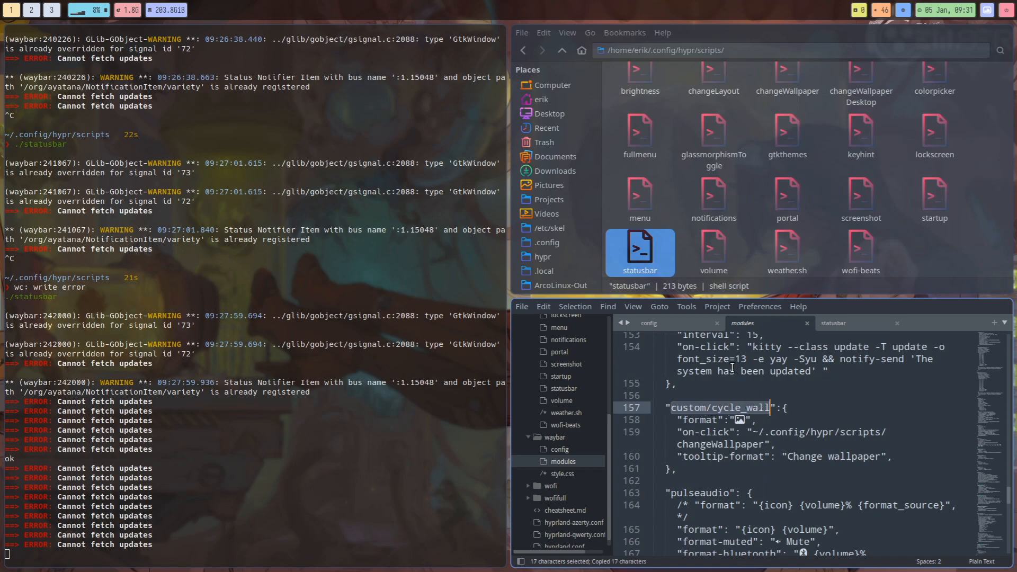
# - Insert "custom/cycle_wall", at the start of modules-right in the config and save
pyautogui.click(648, 322)
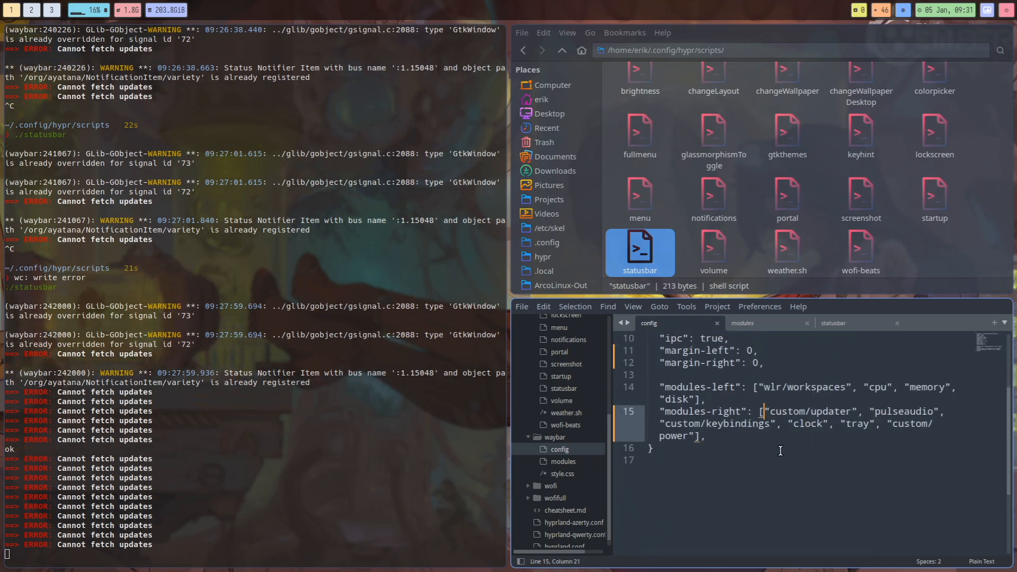
pyautogui.write('"custom/cycle_wall",')
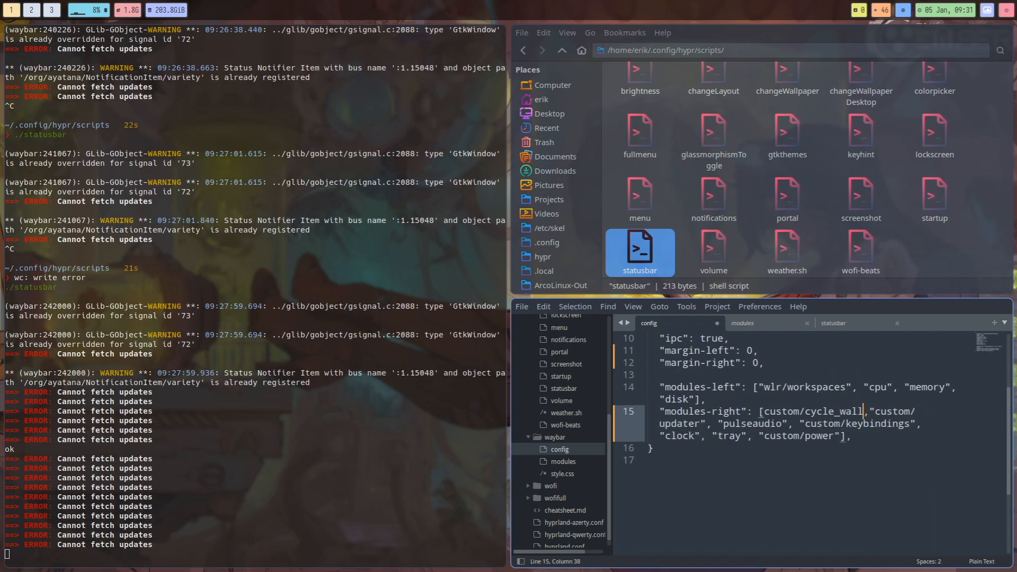
pyautogui.click(823, 411)
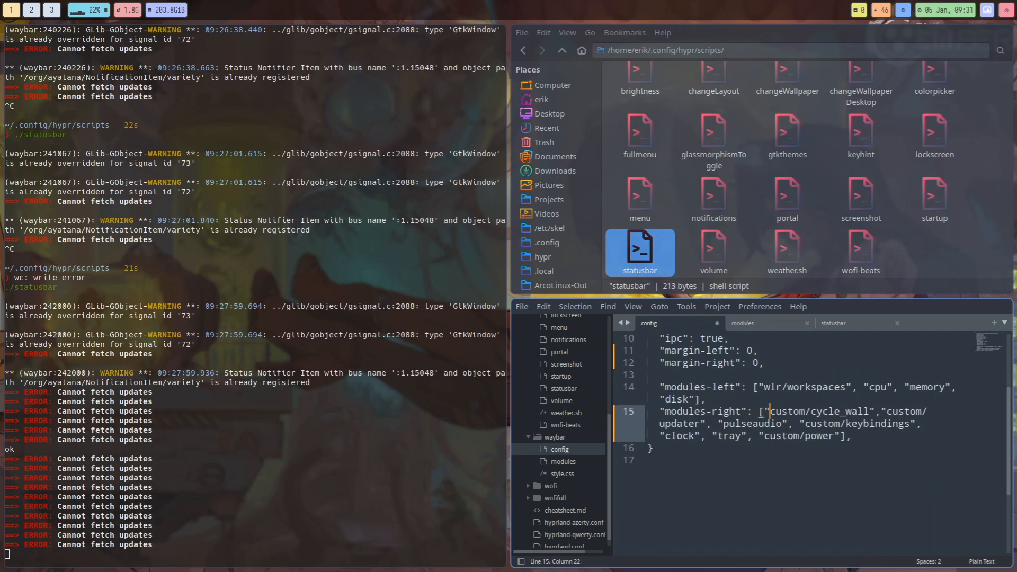
pyautogui.press('ctrl+s')
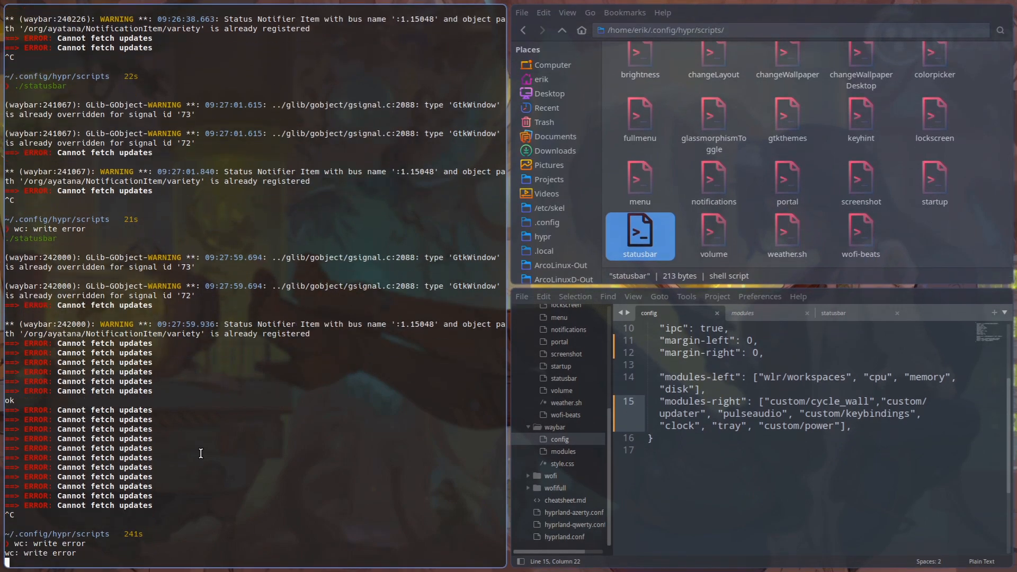
# - Relaunch waybar by running ./statusbar in kitty, then return to the modules file
pyautogui.write('./statusbar')
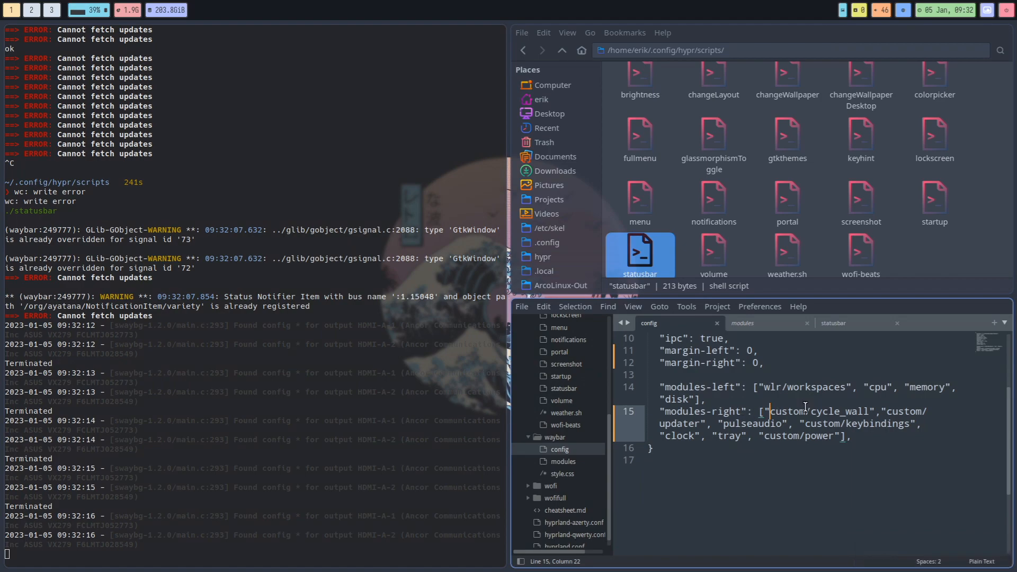
pyautogui.click(744, 323)
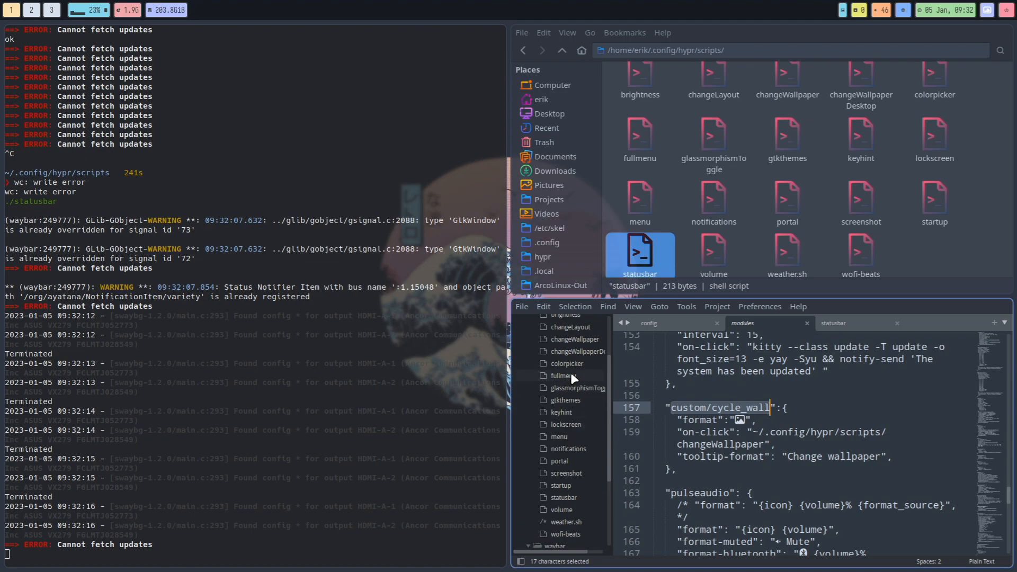
pyautogui.moveTo(581, 361)
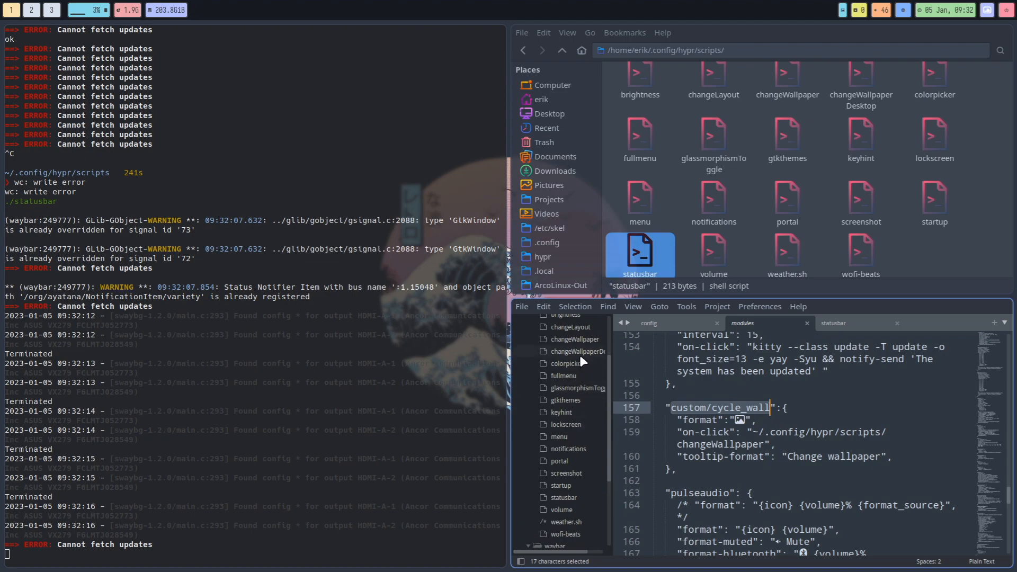
# - Open the changeWallpaper script, then browse Thunar up to hypr and into bg
pyautogui.click(573, 339)
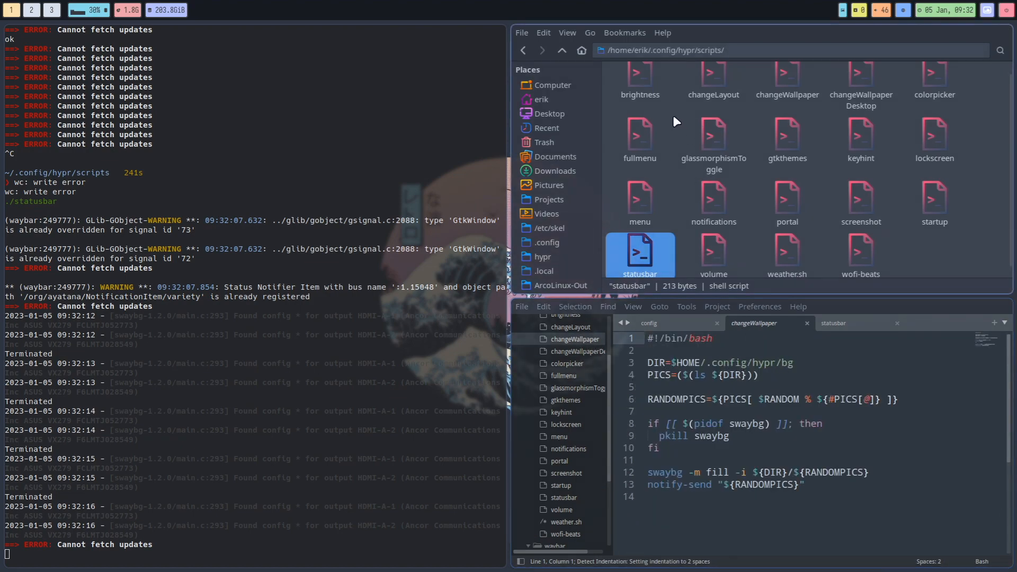
pyautogui.click(562, 50)
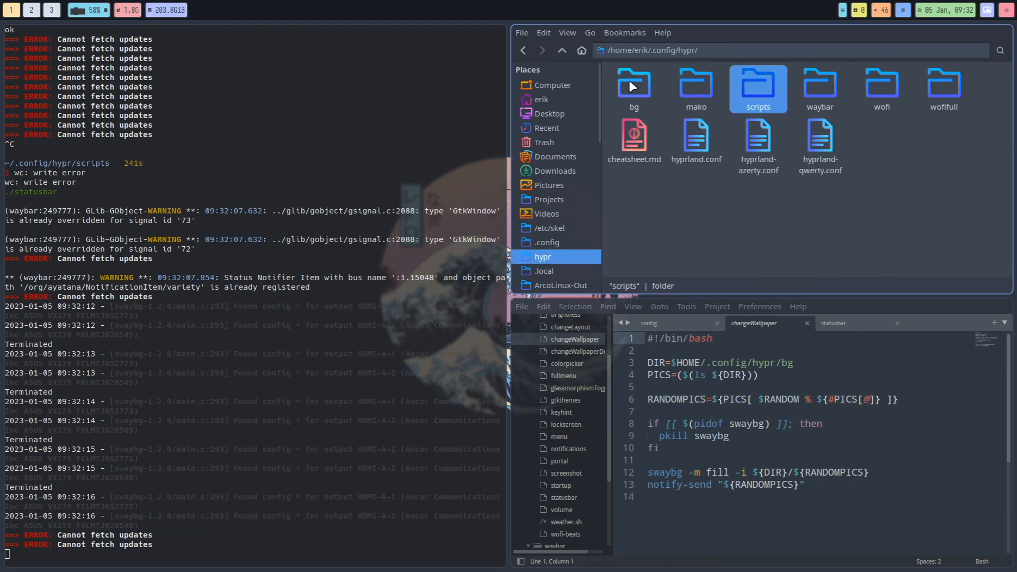
pyautogui.doubleClick(632, 88)
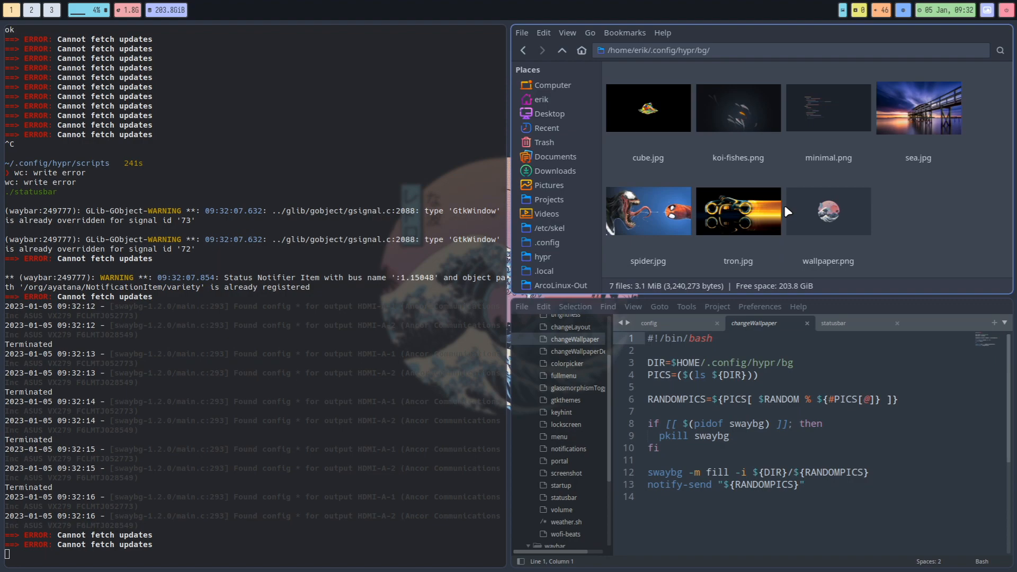
pyautogui.moveTo(975, 200)
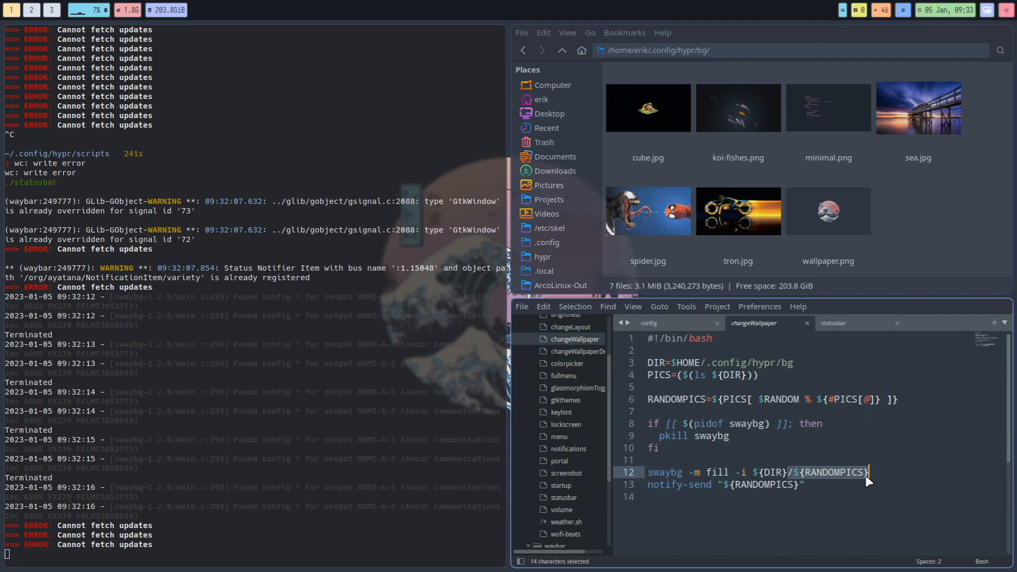
pyautogui.moveTo(692, 434)
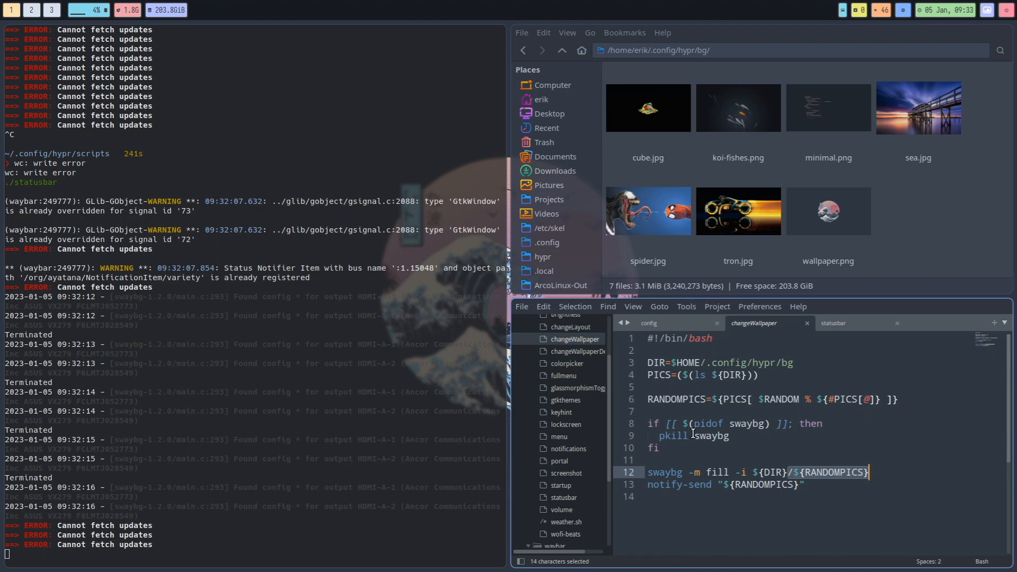
pyautogui.doubleClick(664, 471)
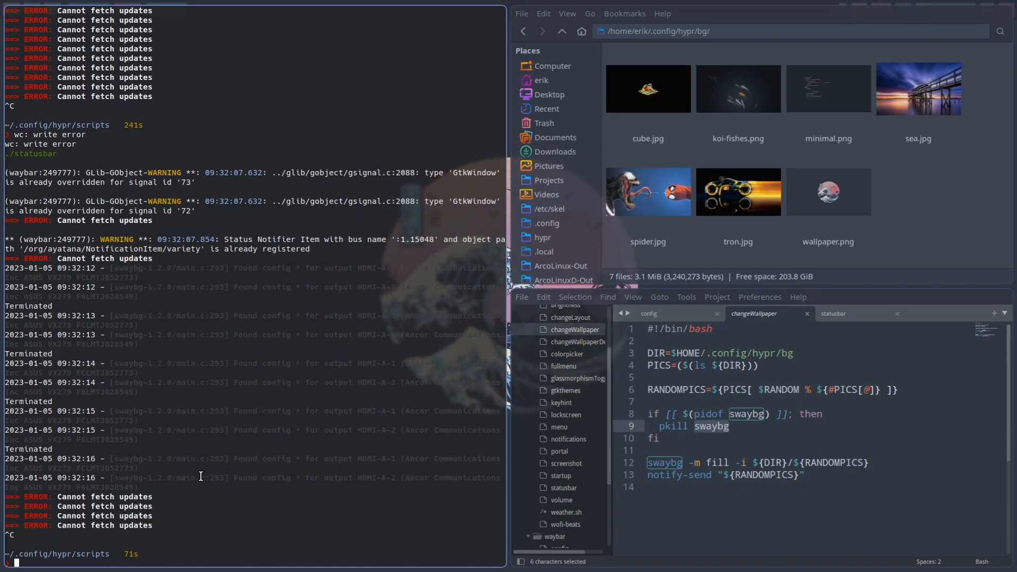
# - Run man swaybg, using Tab to complete the command name
pyautogui.write('man')
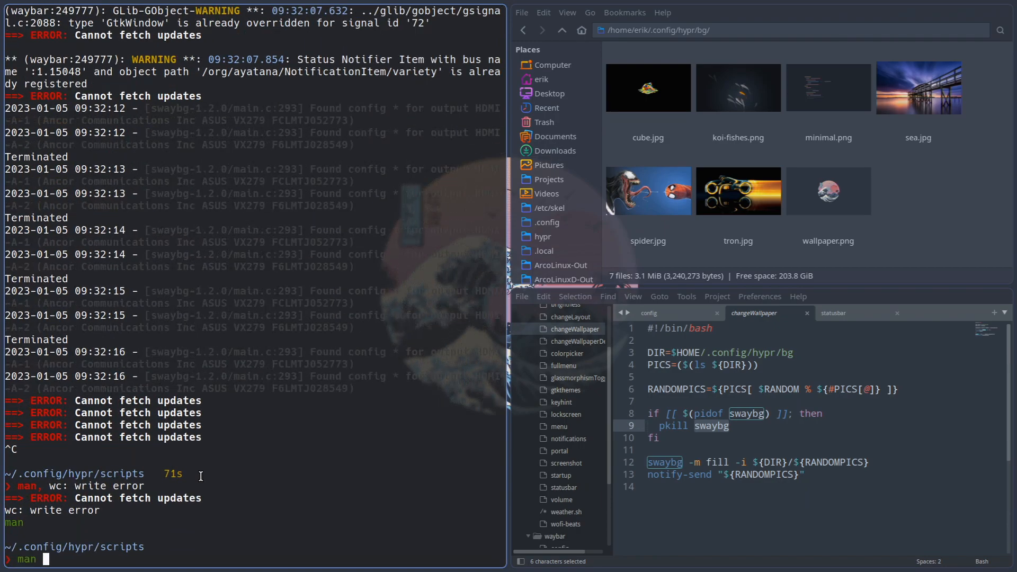
pyautogui.write('sway')
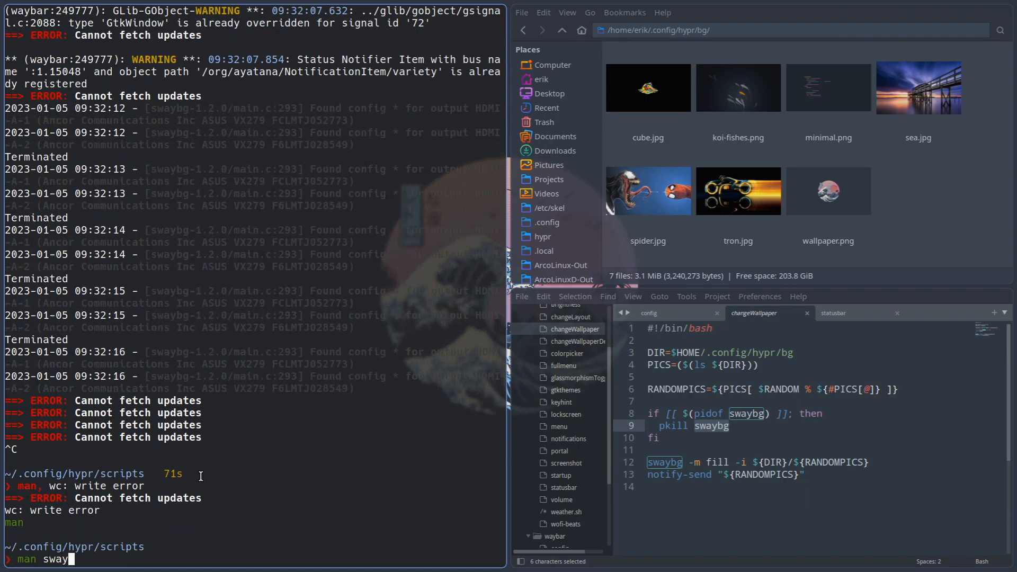
pyautogui.press('Tab')
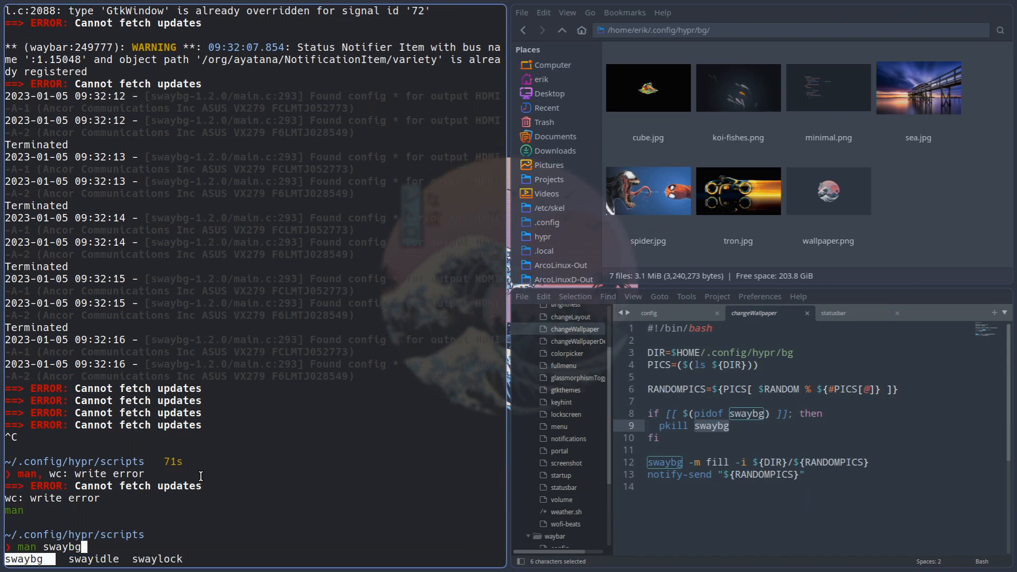
pyautogui.press('Return')
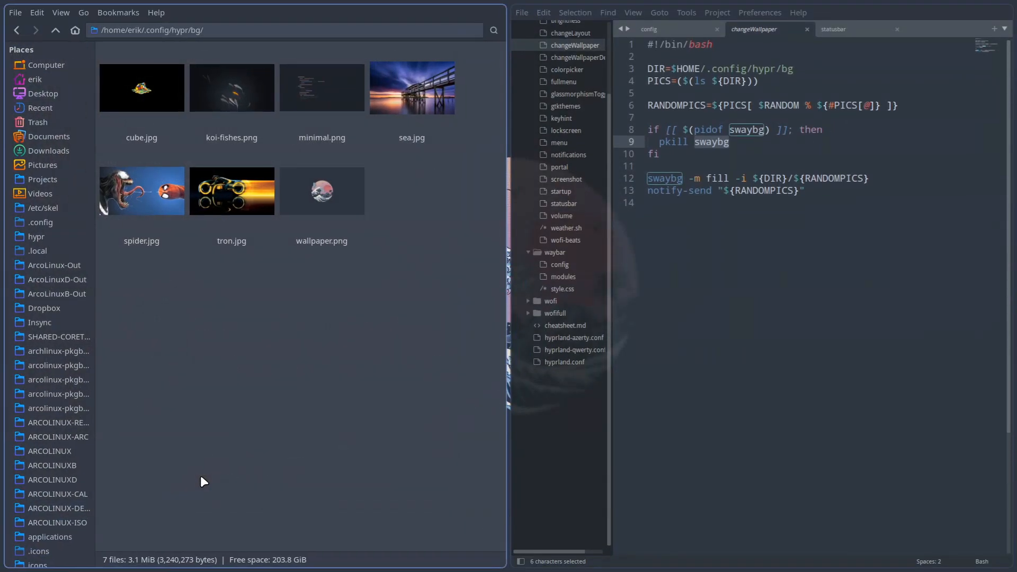
pyautogui.moveTo(287, 390)
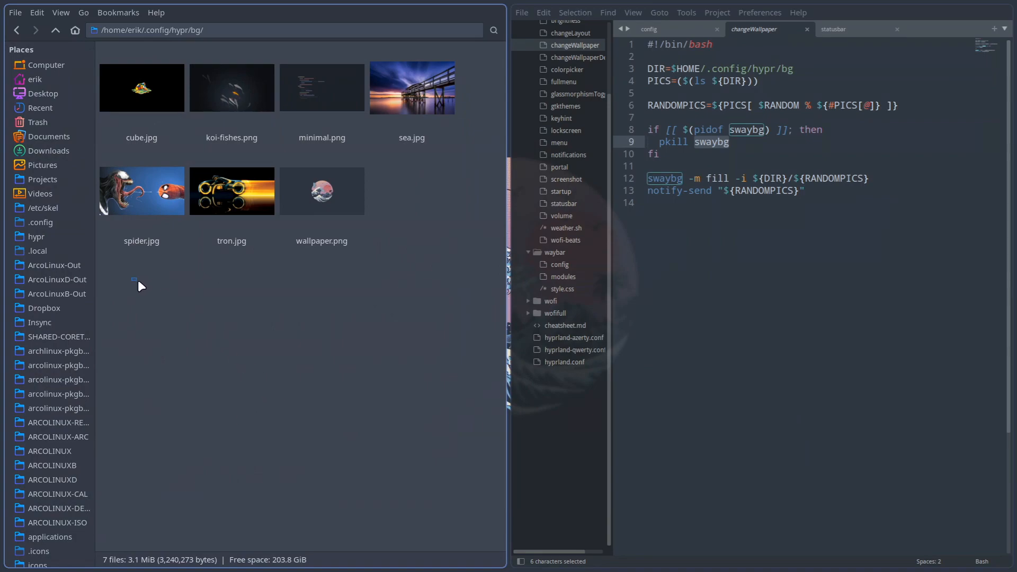
# - Select all seven wallpaper images in the bg folder with Ctrl+A
pyautogui.press('ctrl+a')
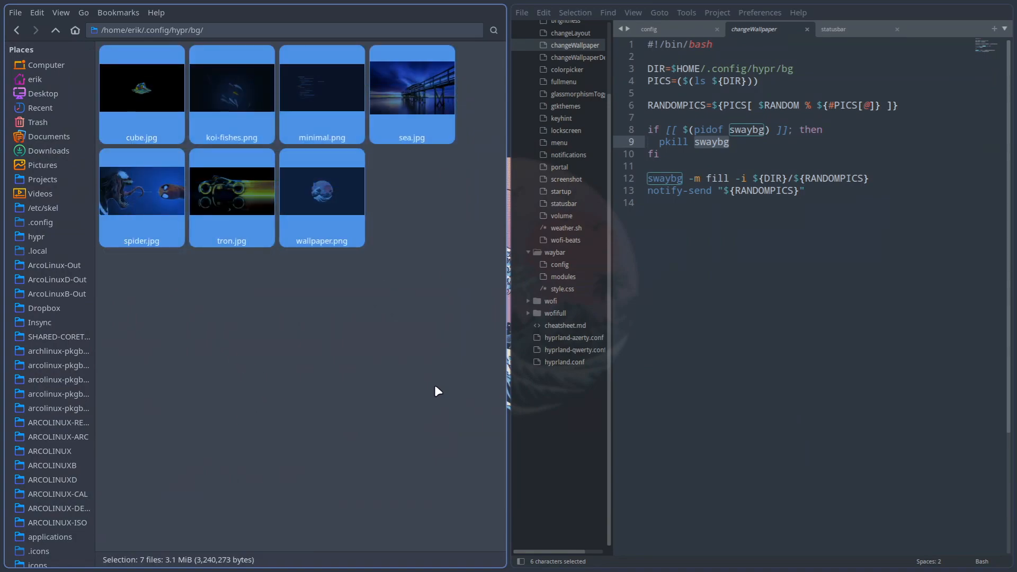